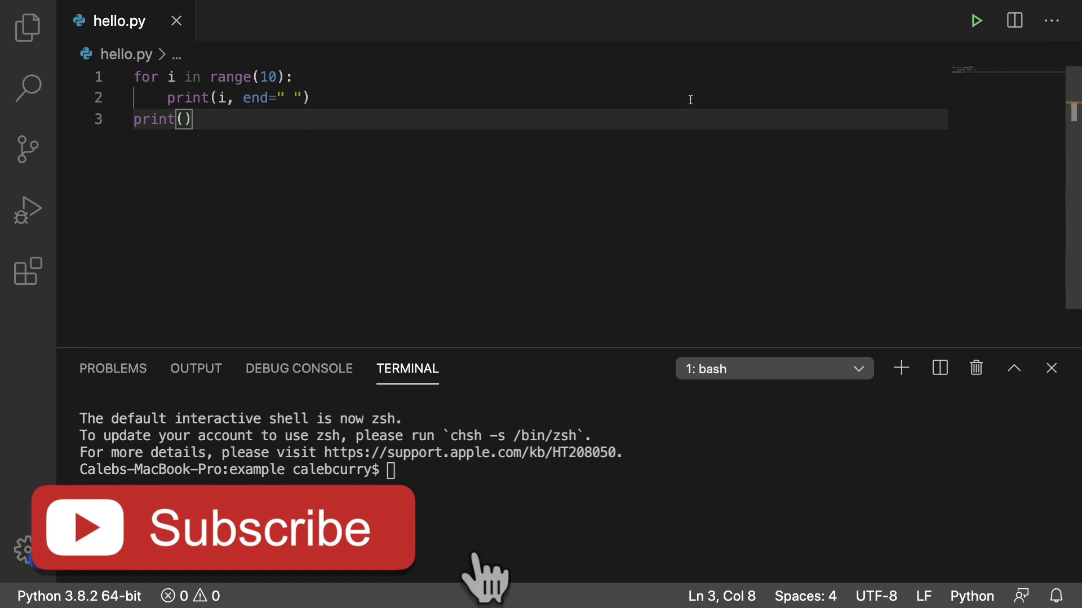
Run hello.py to print 0–9, then change the loop's range end to 20
left_click(170, 77)
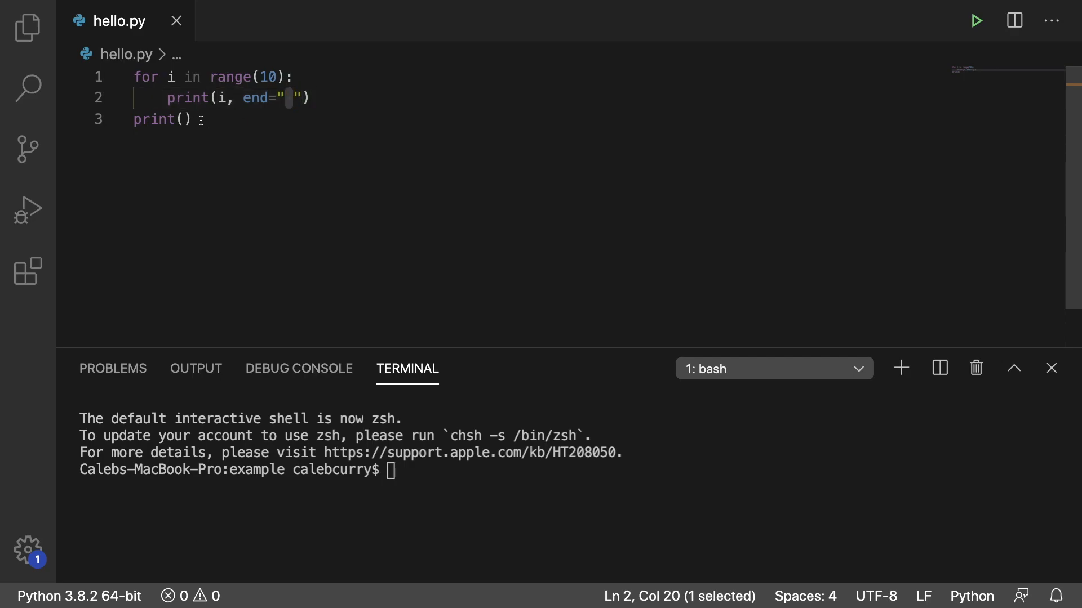
left_click(180, 119)
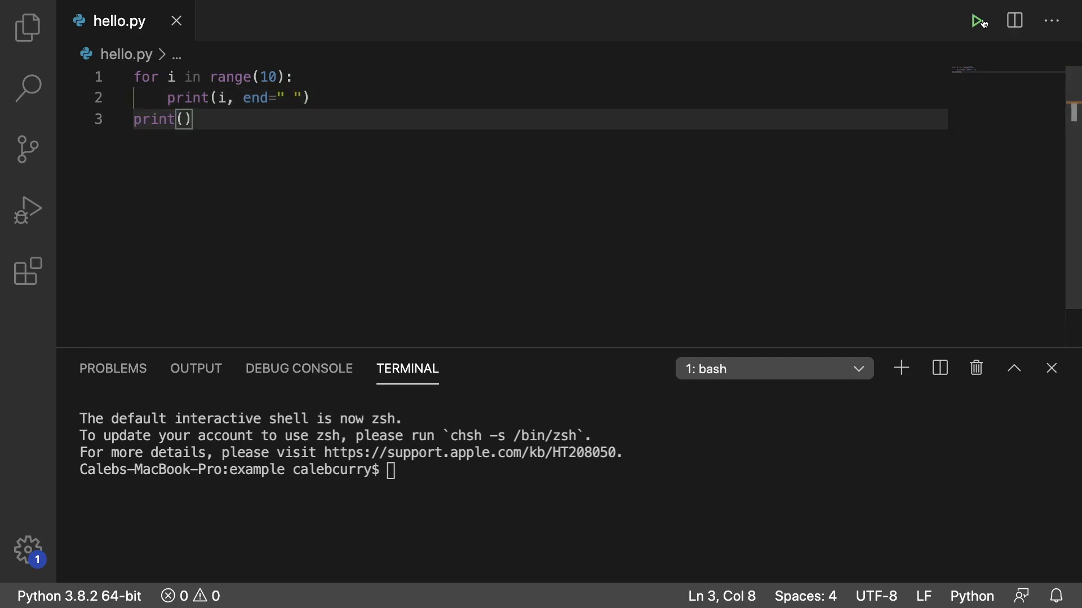
left_click(977, 21)
type(", ")
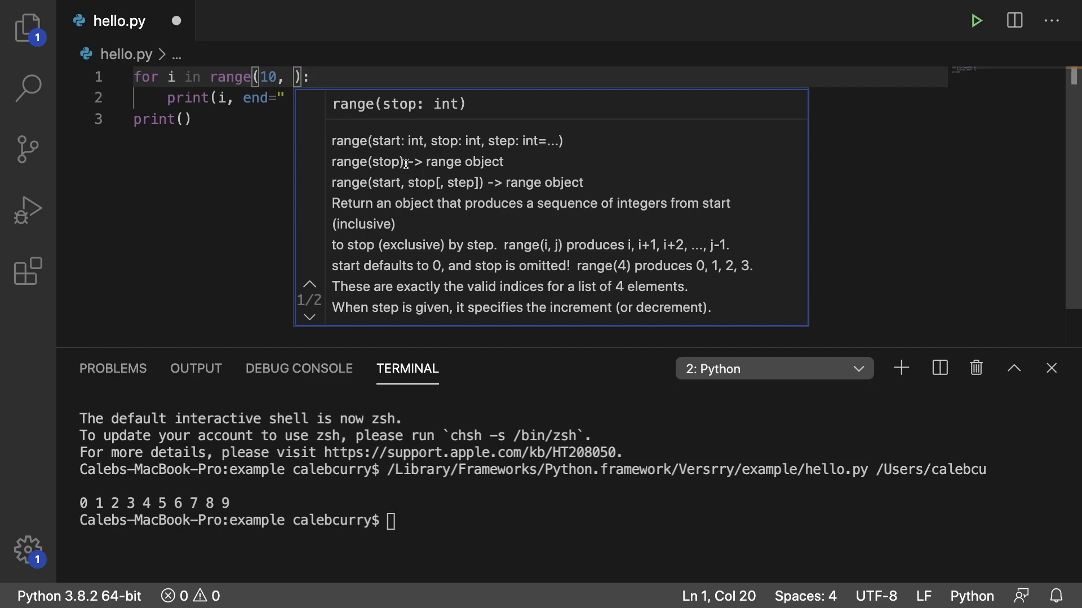
double_click(388, 141)
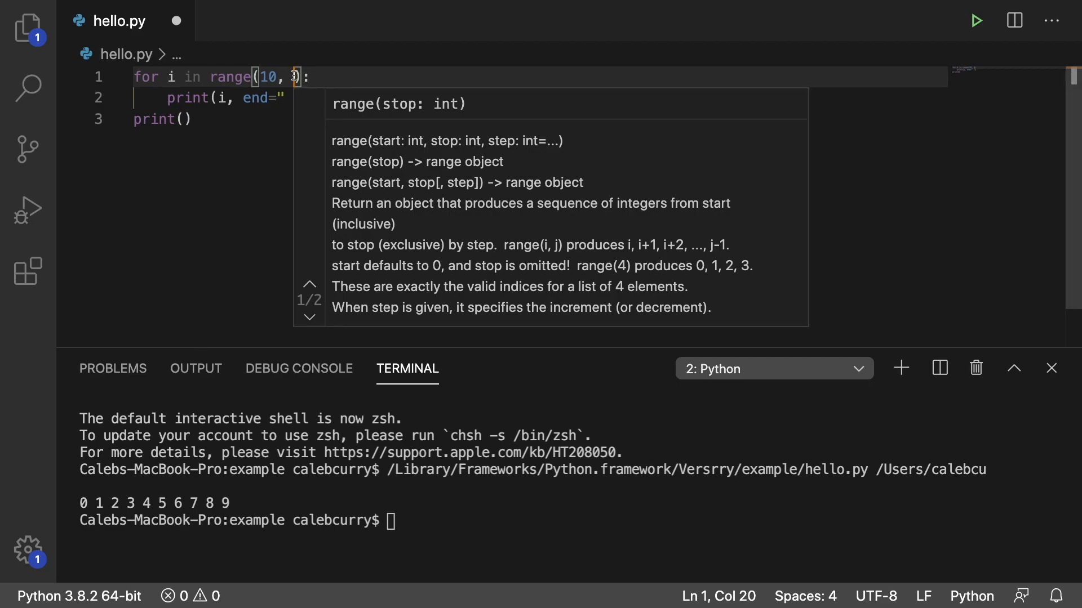
type("20")
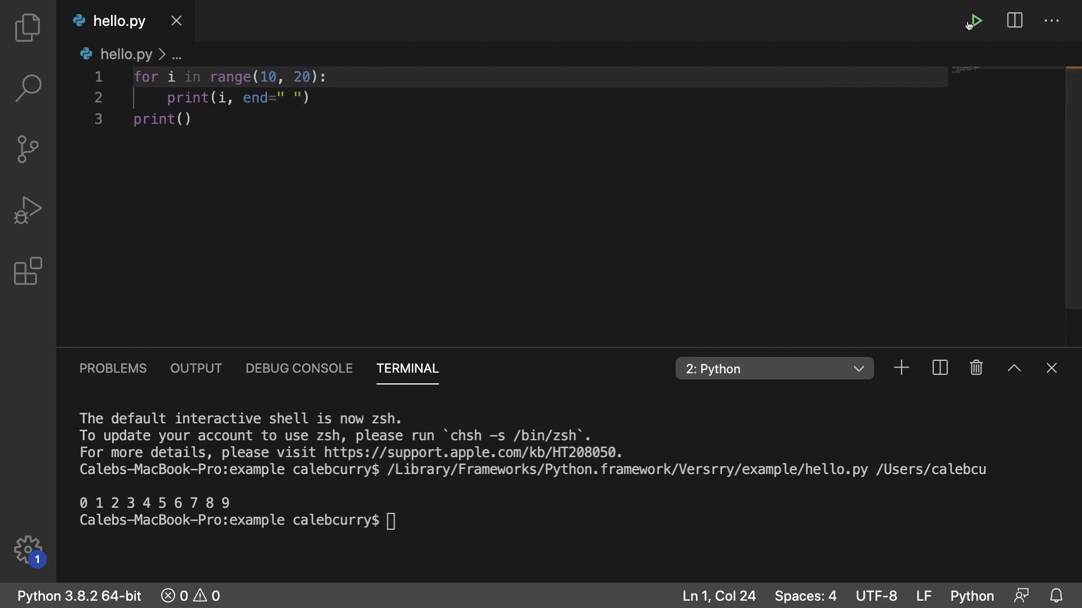
Rerun hello.py to print 10–19, then select the 20 in range(10, 20)
left_click(974, 20)
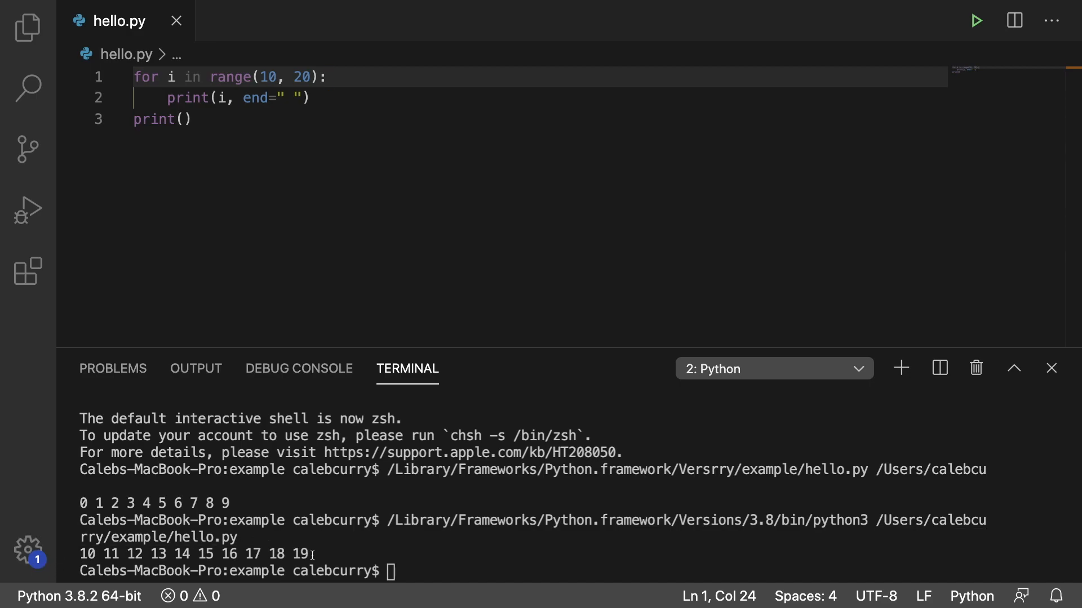
mouse_move(280, 67)
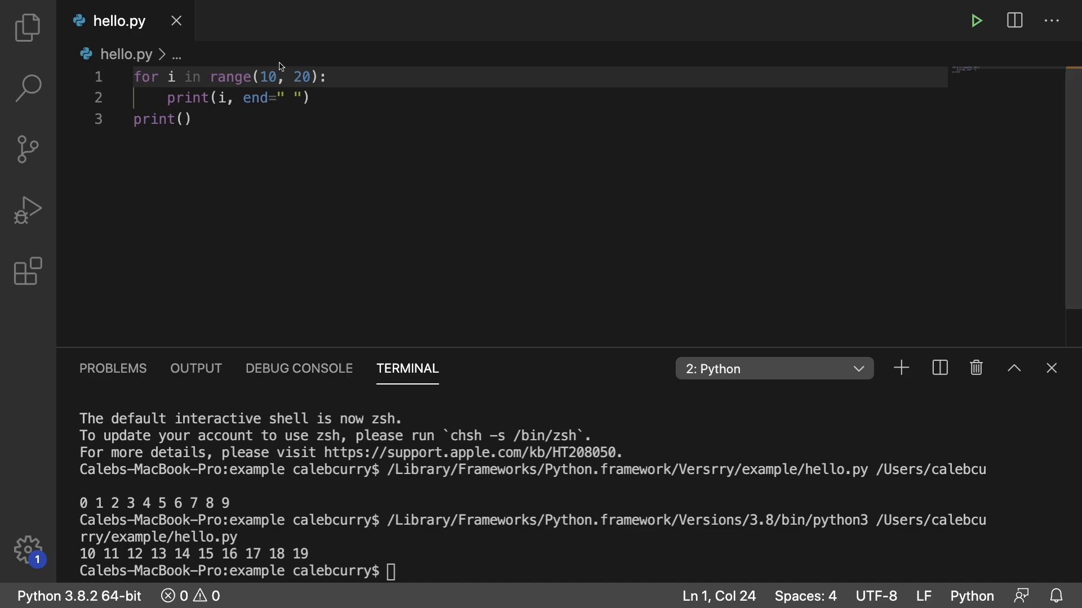
double_click(270, 76)
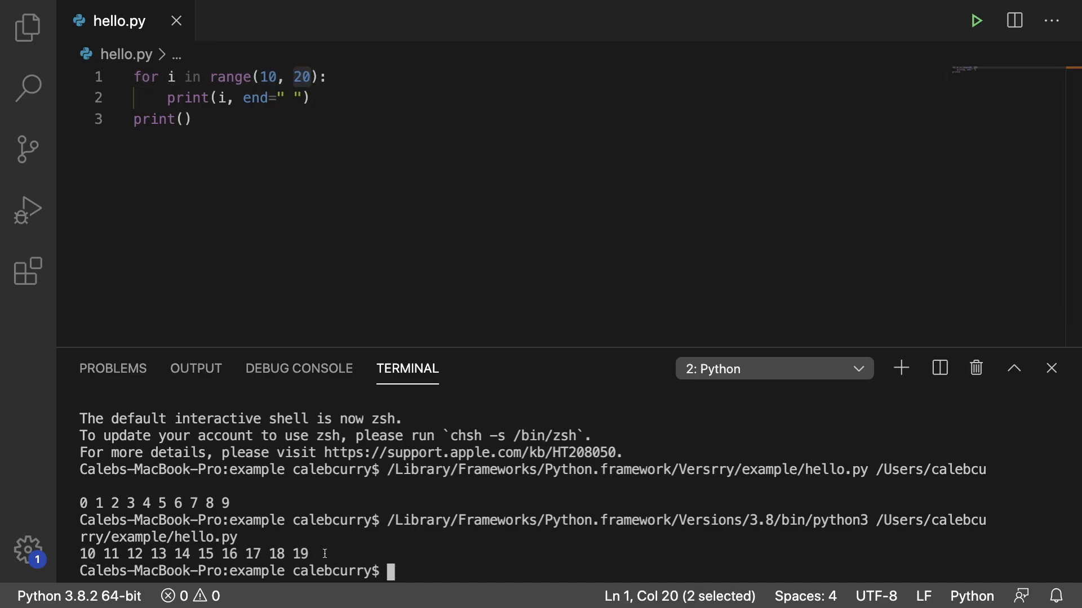
mouse_move(353, 557)
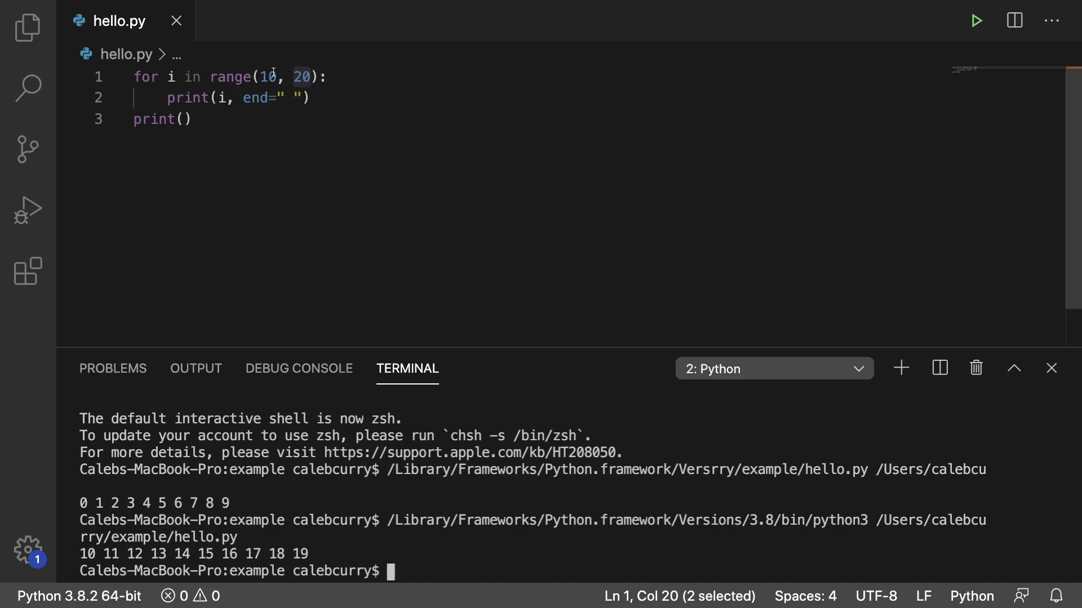
Type 231 and 501 as the range arguments, then run hello.py to print 231–500
type("231")
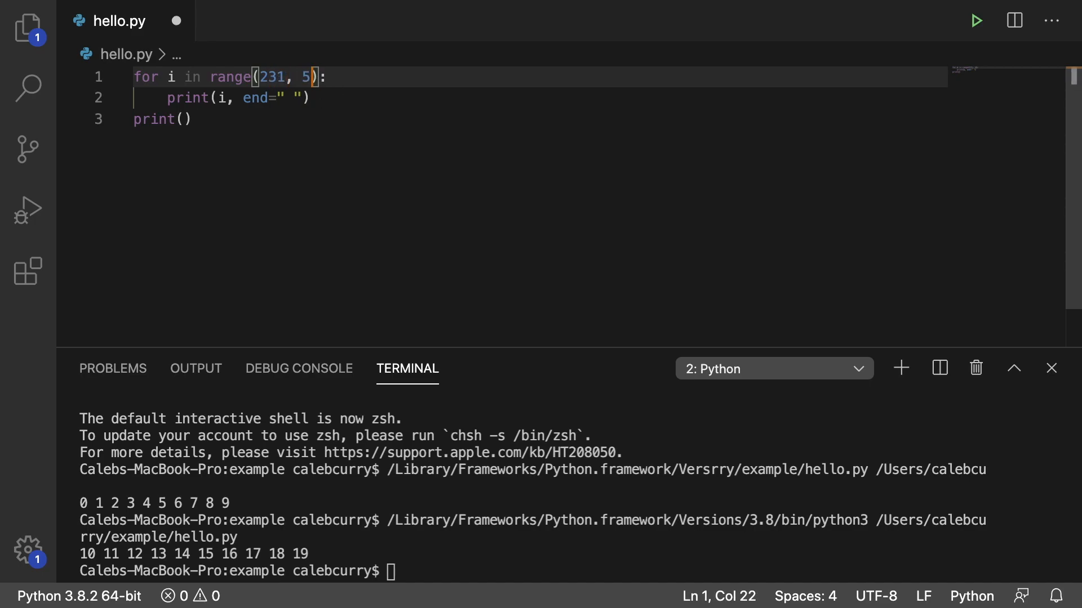
type("01")
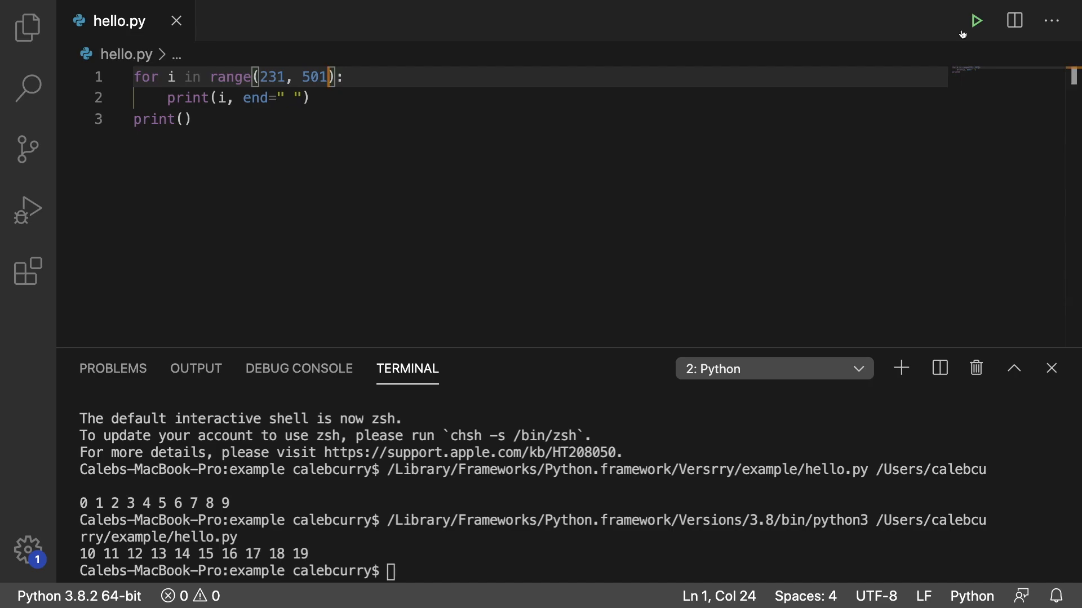
left_click(976, 21)
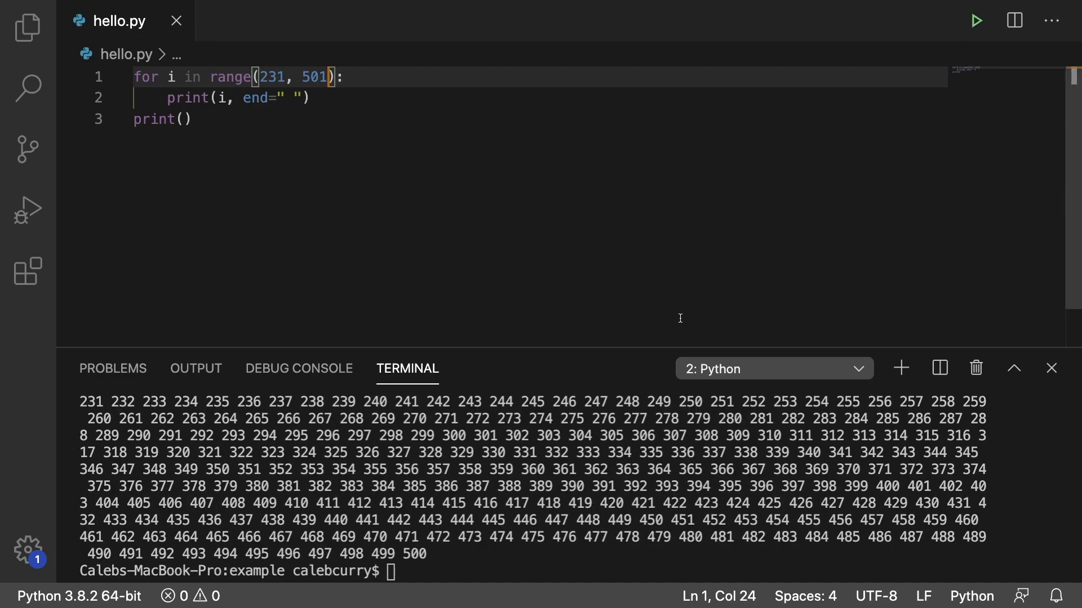